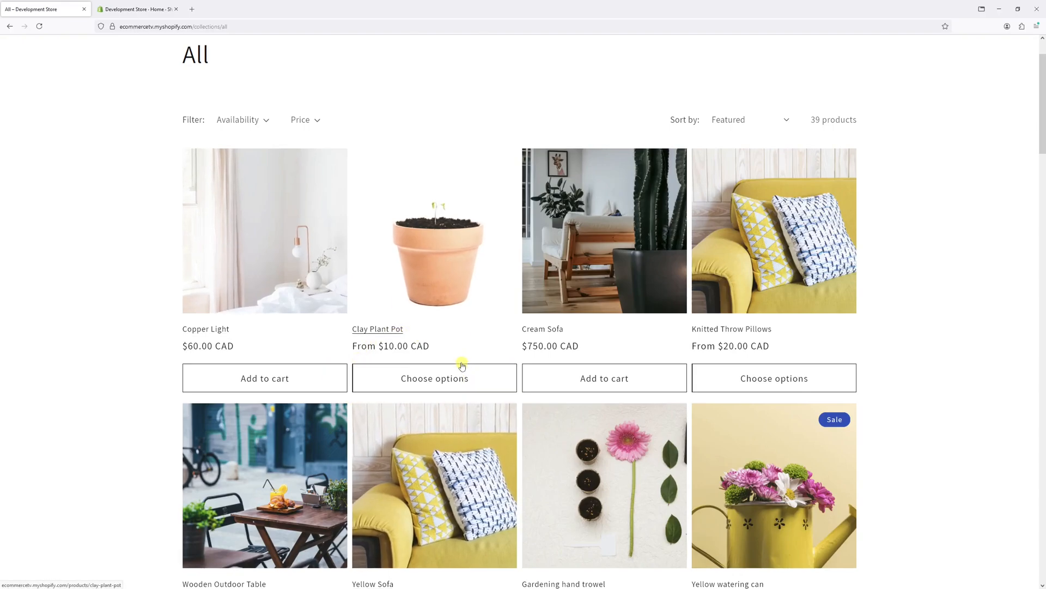
{"action": "mouse_move", "coordinate": [427, 362]}
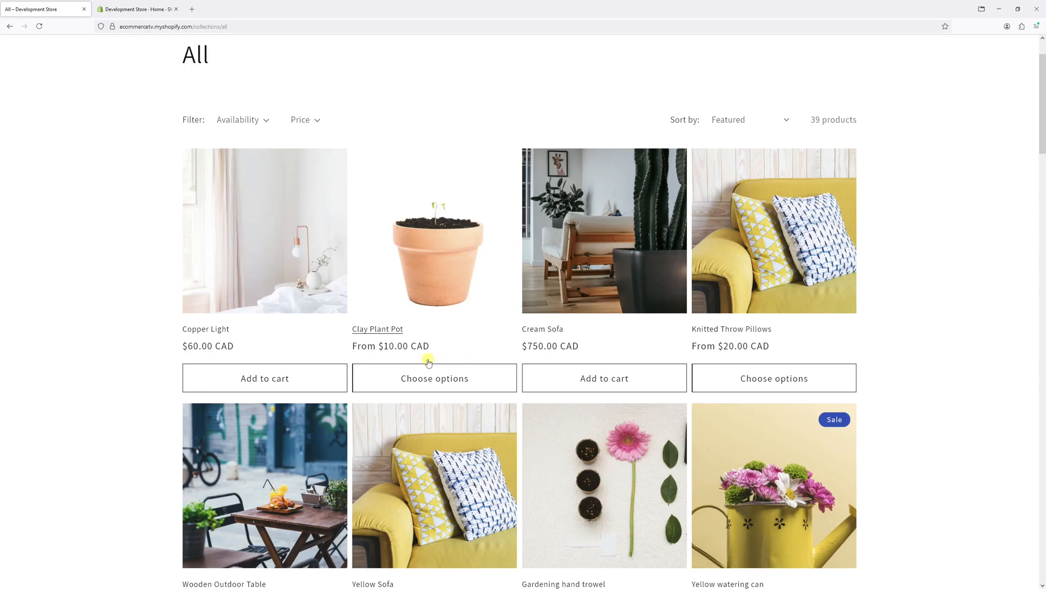
Step: Preview the Clay Plant Pot options popup, then reach Online Store Themes and the current Dawn theme's actions
{"action": "left_click", "coordinate": [434, 378]}
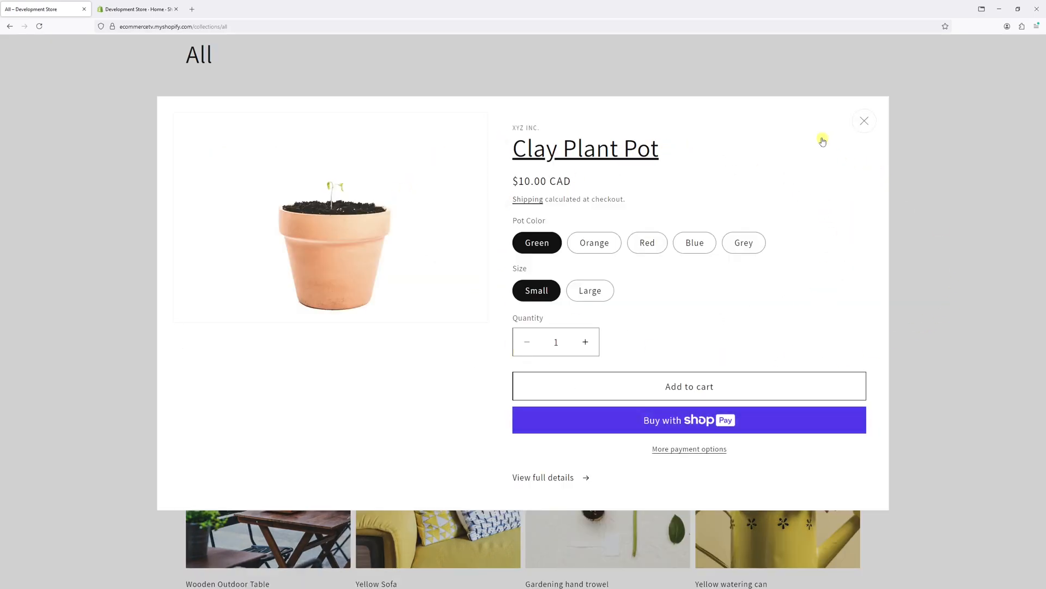
{"action": "left_click", "coordinate": [864, 121]}
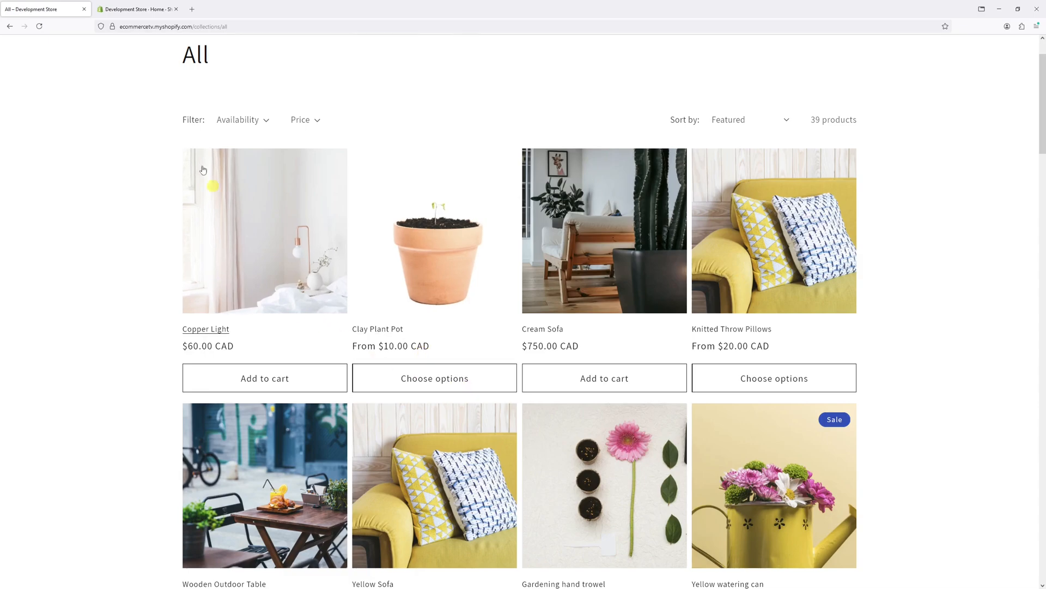
{"action": "left_click", "coordinate": [138, 9]}
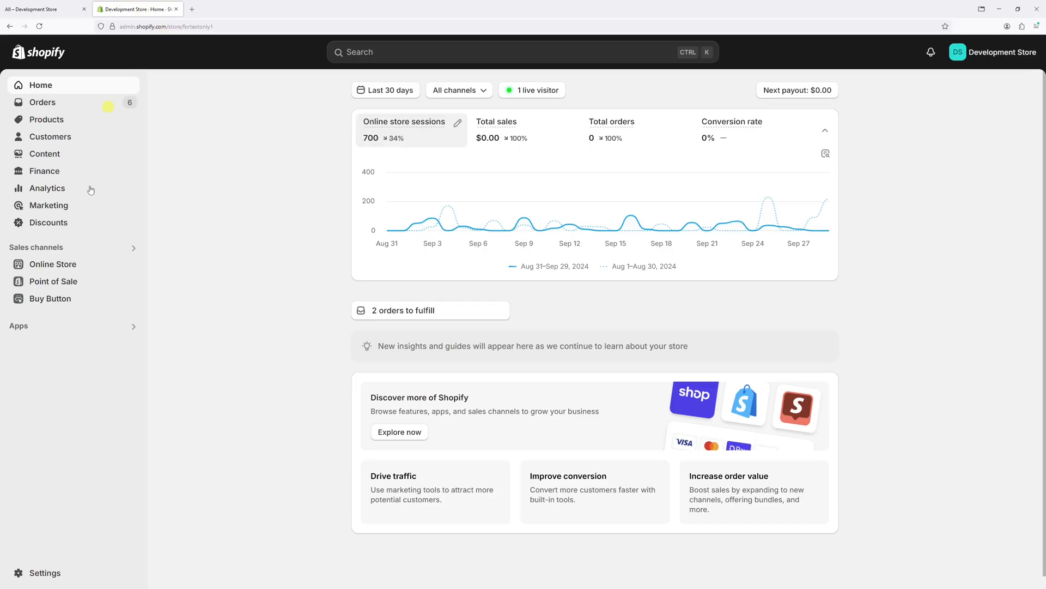
{"action": "left_click", "coordinate": [52, 264]}
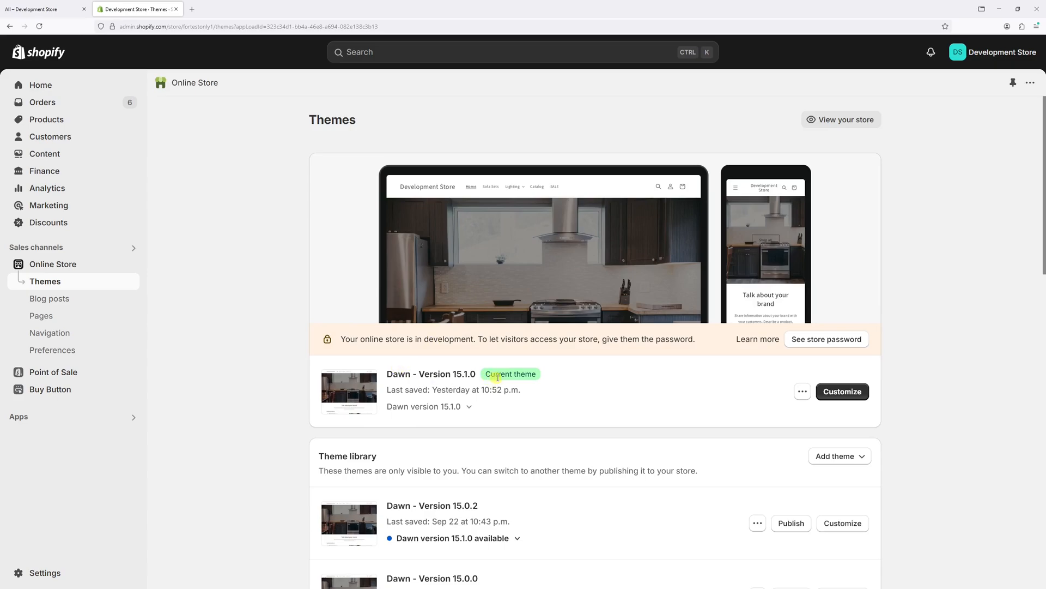
{"action": "left_click", "coordinate": [802, 392]}
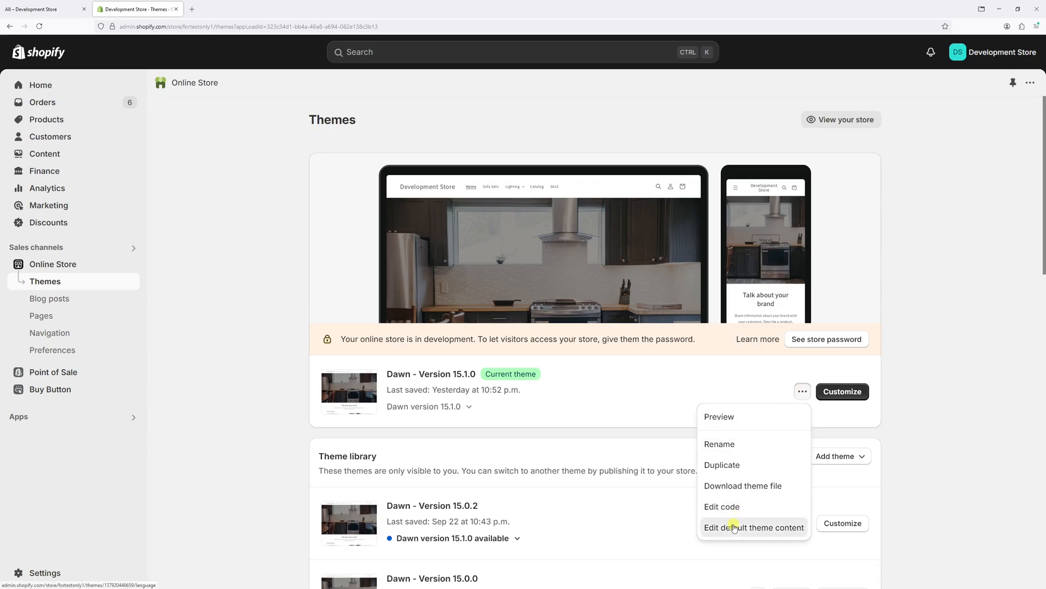
Step: Edit default theme content and filter items by 'choose options'
{"action": "left_click", "coordinate": [753, 527]}
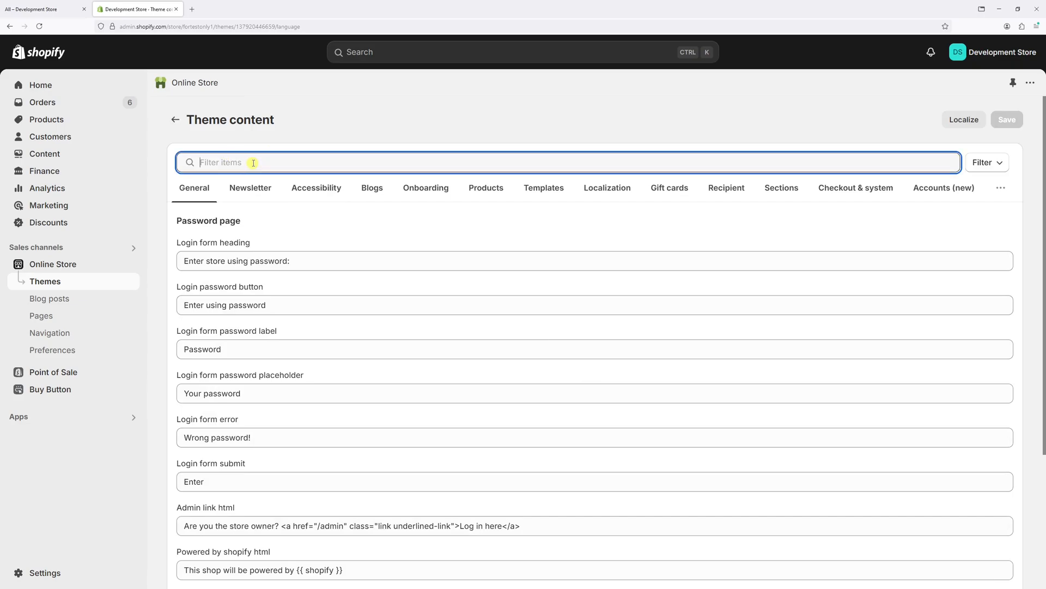
{"action": "type", "text": "choose options"}
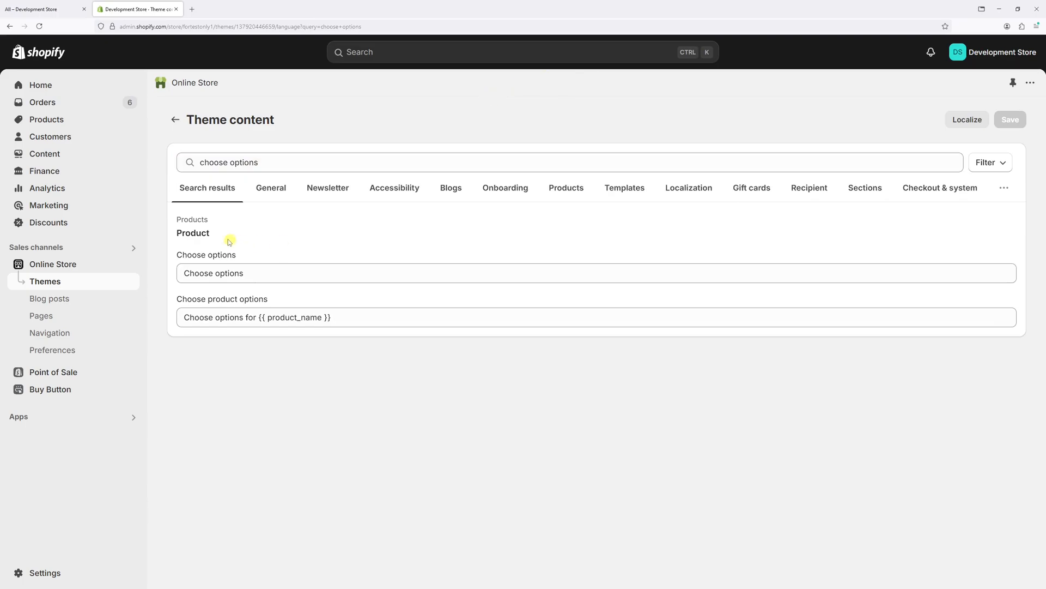
Step: Replace the Choose options value with 'Select variant' and save the theme content
{"action": "double_click", "coordinate": [207, 255]}
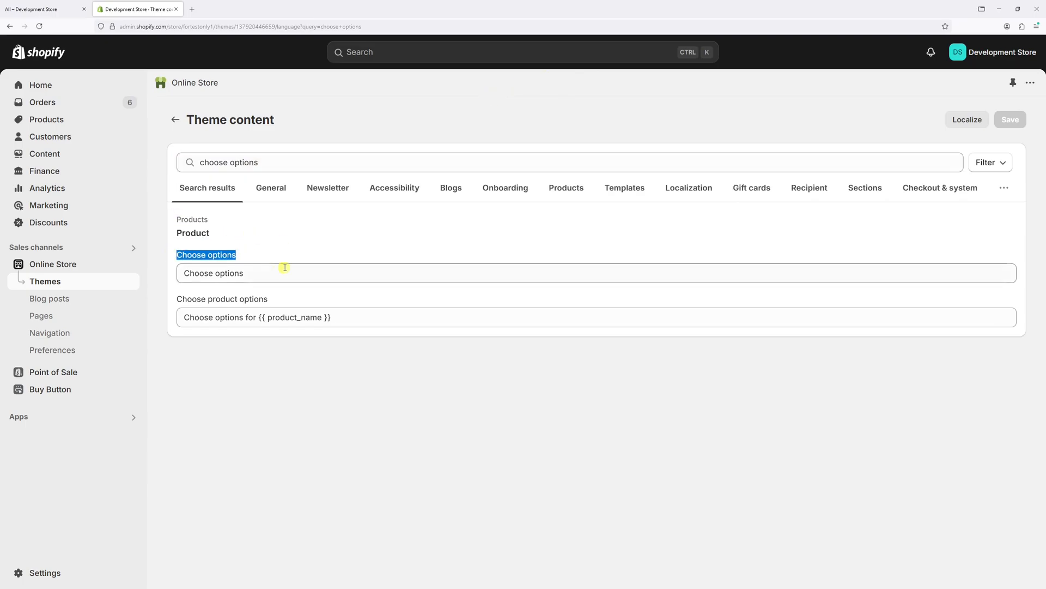
{"action": "double_click", "coordinate": [225, 272]}
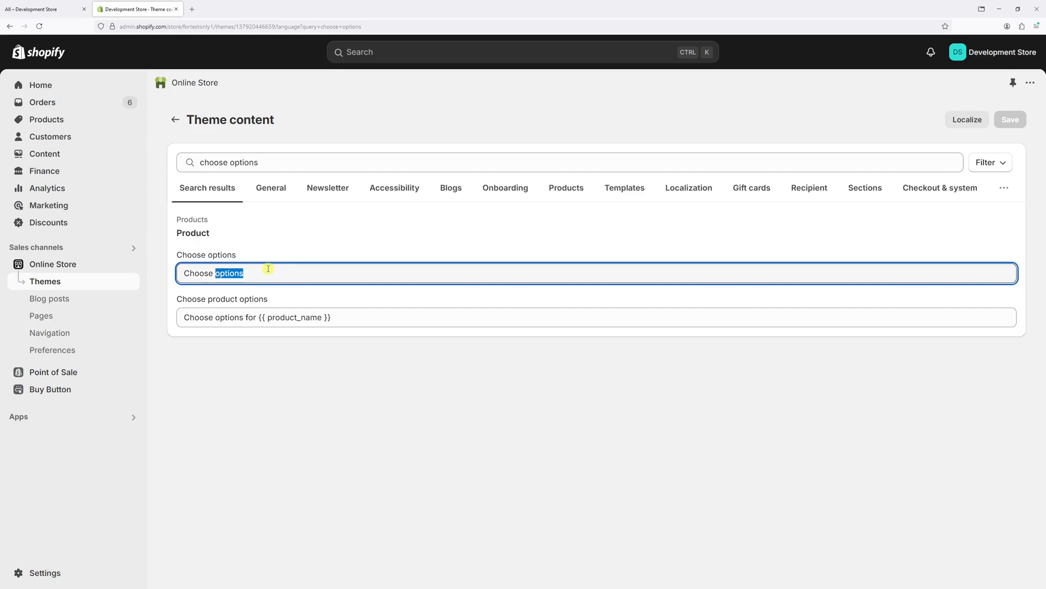
{"action": "triple_click", "coordinate": [214, 273]}
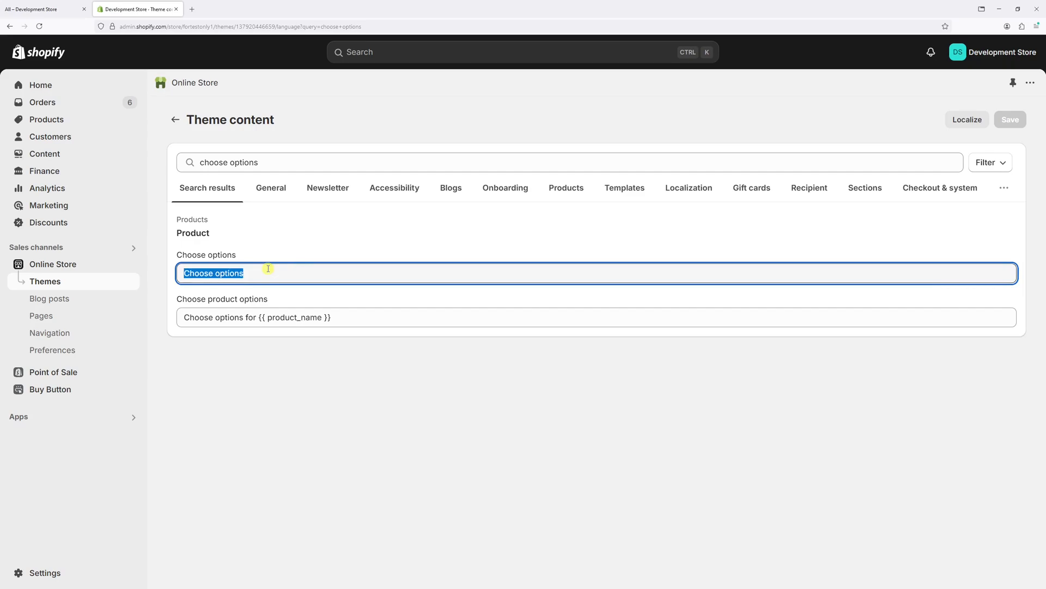
{"action": "type", "text": "Select variant"}
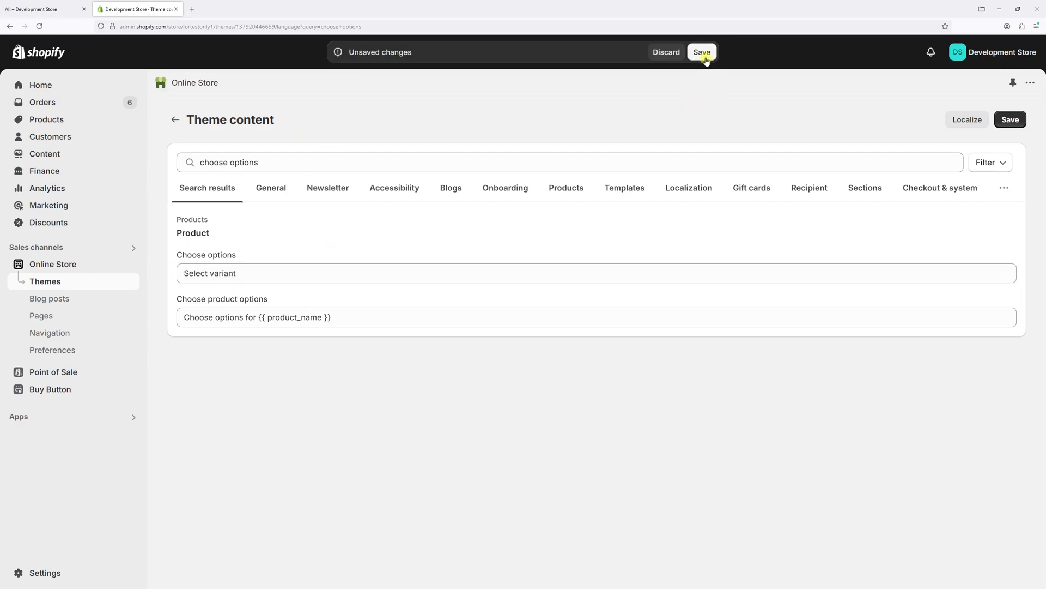
{"action": "left_click", "coordinate": [701, 52]}
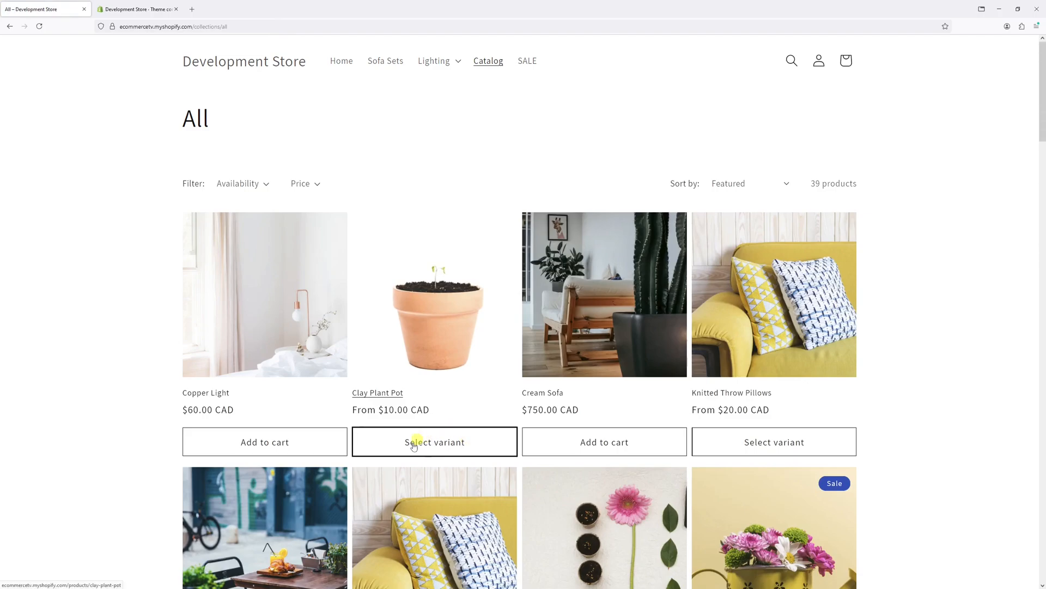
{"action": "mouse_move", "coordinate": [774, 441]}
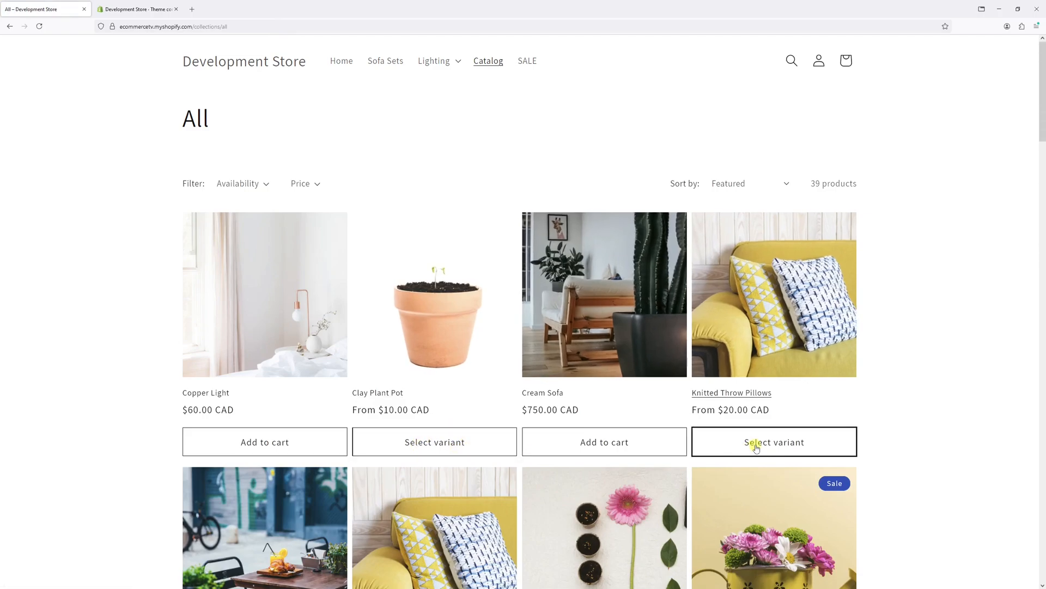